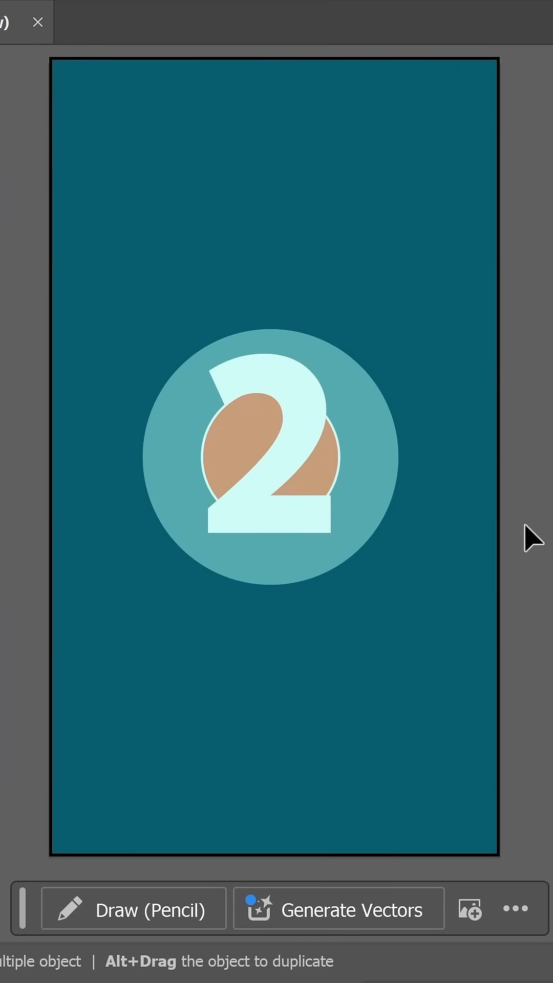
mouse_move(502, 540)
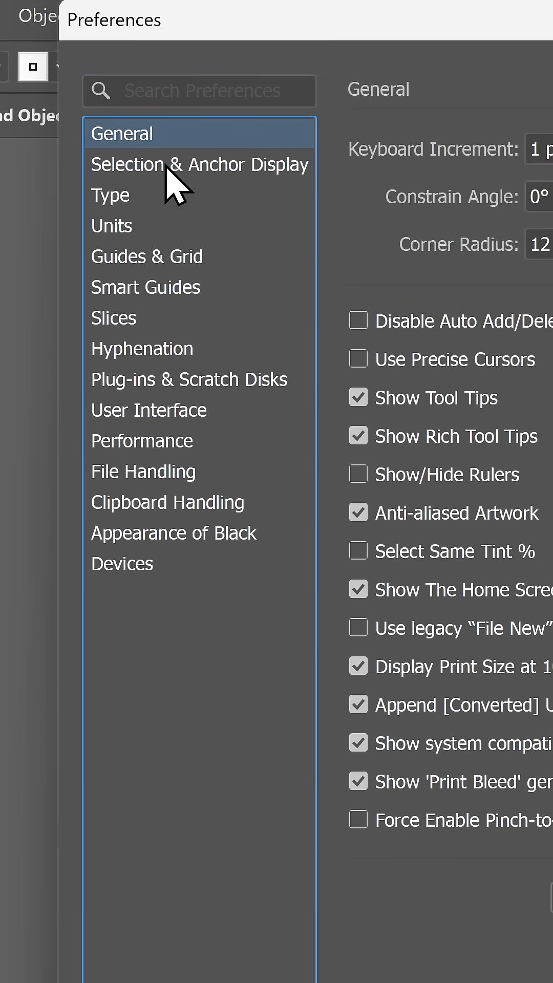
Bring up the Illustrator Preferences dialog on the General settings page.
click(200, 164)
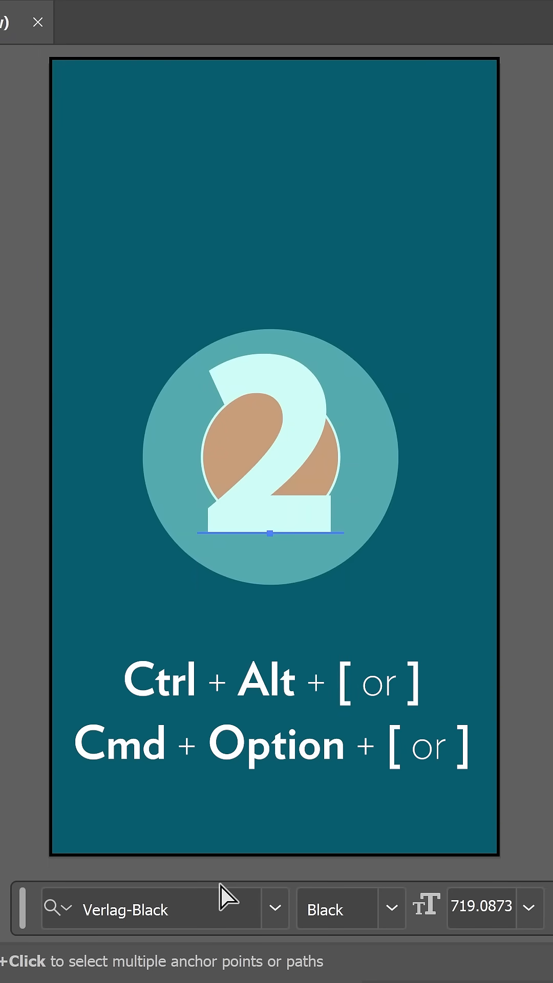
mouse_move(233, 922)
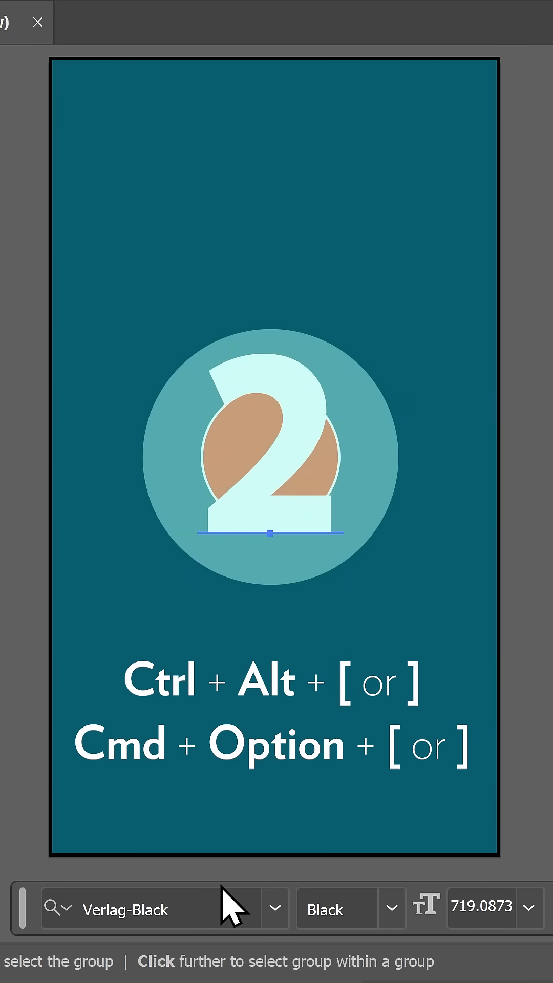